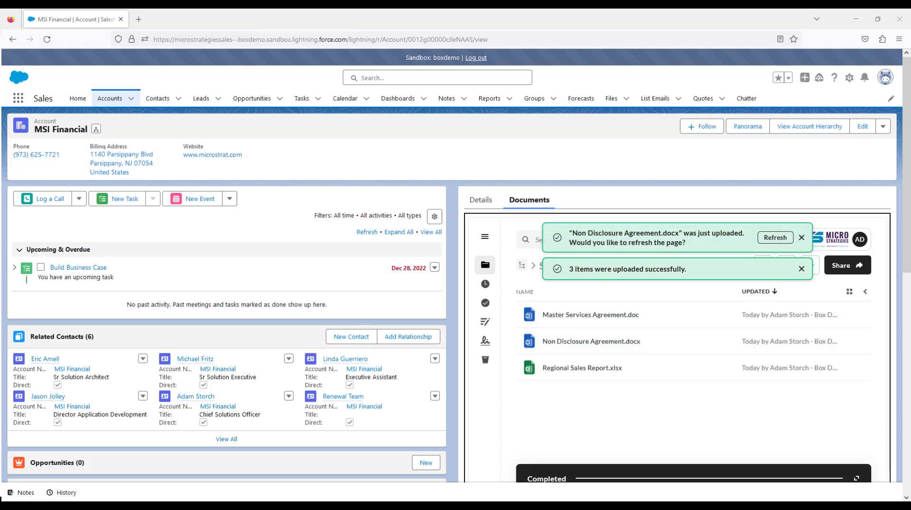
Dismiss the two upload notices so the three MSI Financial files show in the Box documents list.
left_click(801, 268)
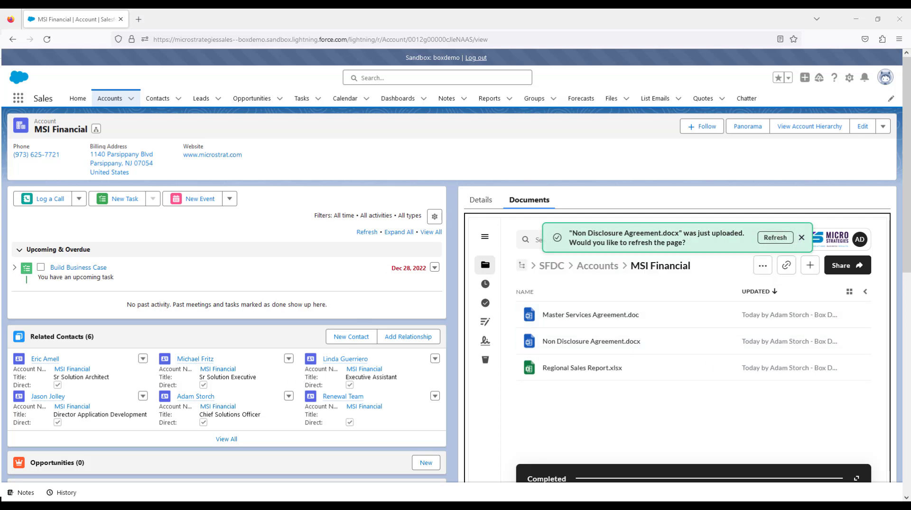
left_click(801, 237)
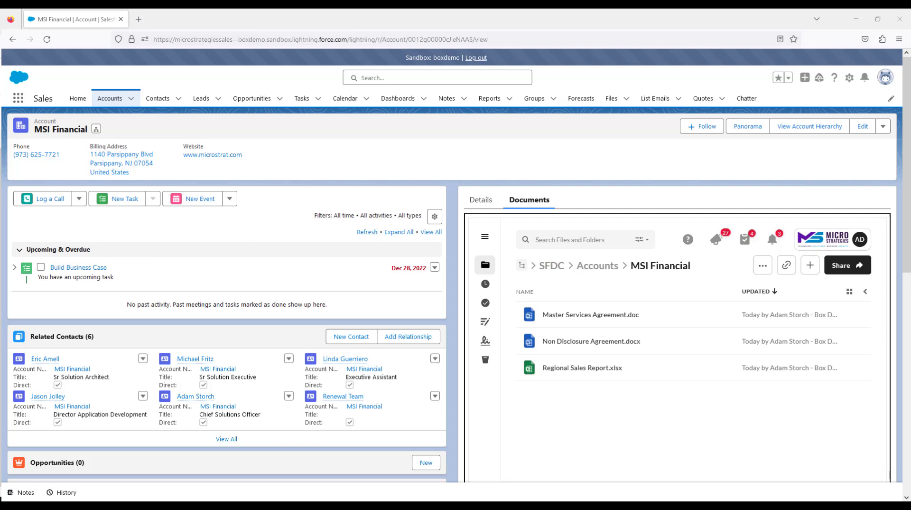
mouse_move(541, 436)
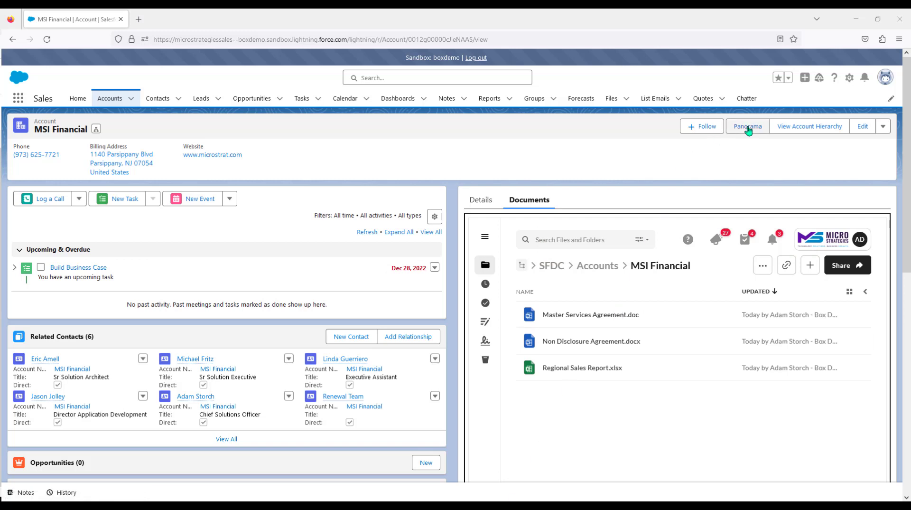
Search Panorama for account A112233's three documents and add Unclassified as the document-type criterion.
left_click(747, 127)
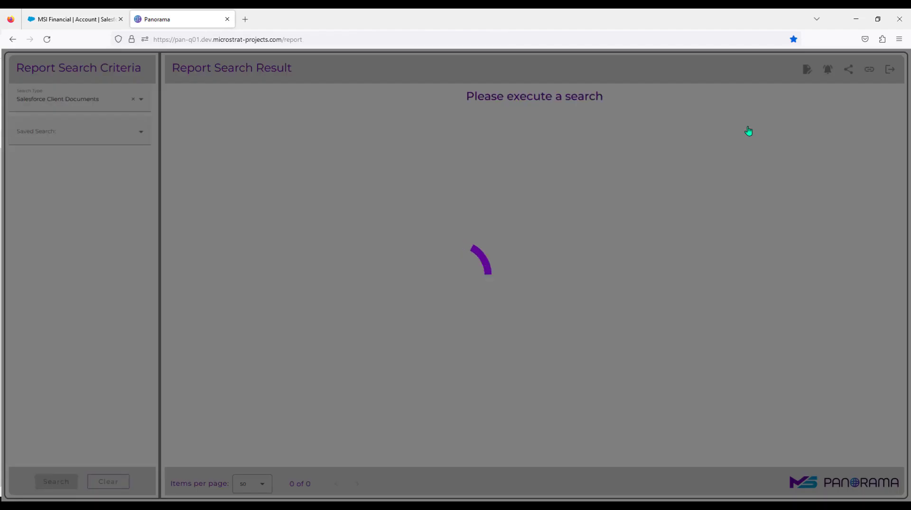
left_click(55, 481)
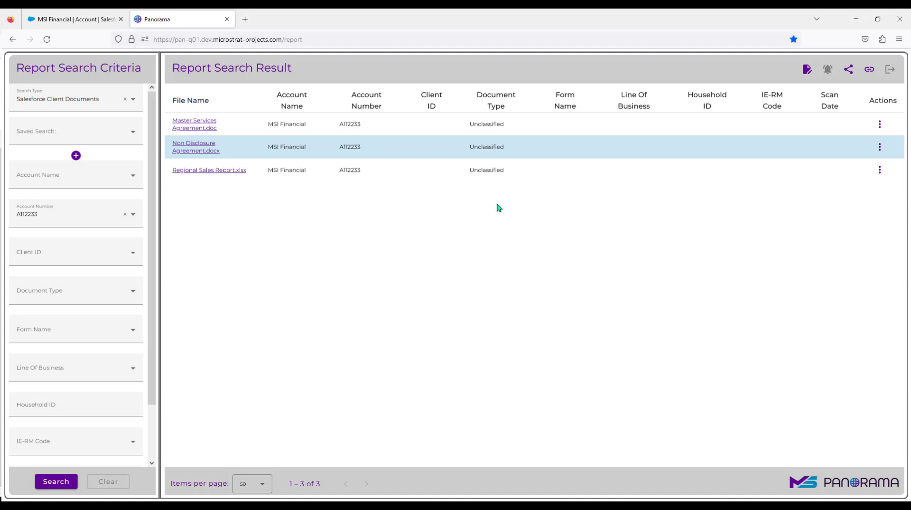
mouse_move(477, 120)
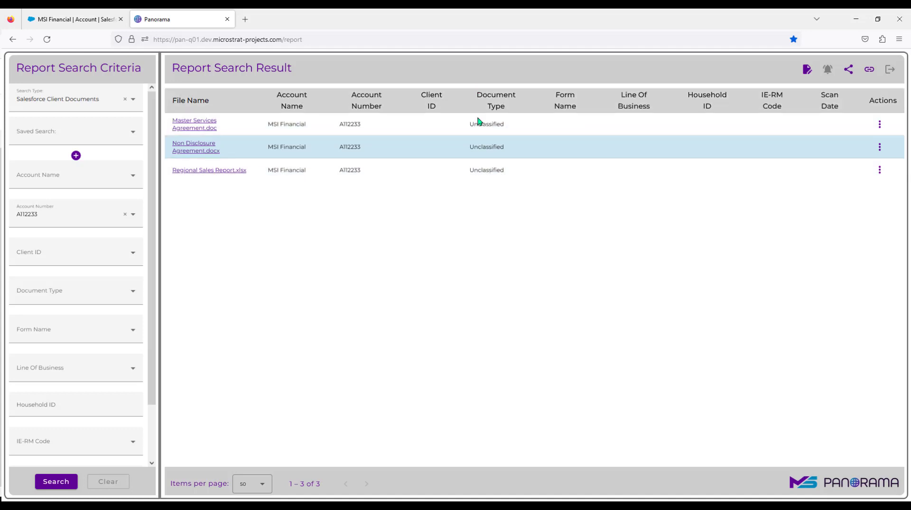
left_click(75, 290)
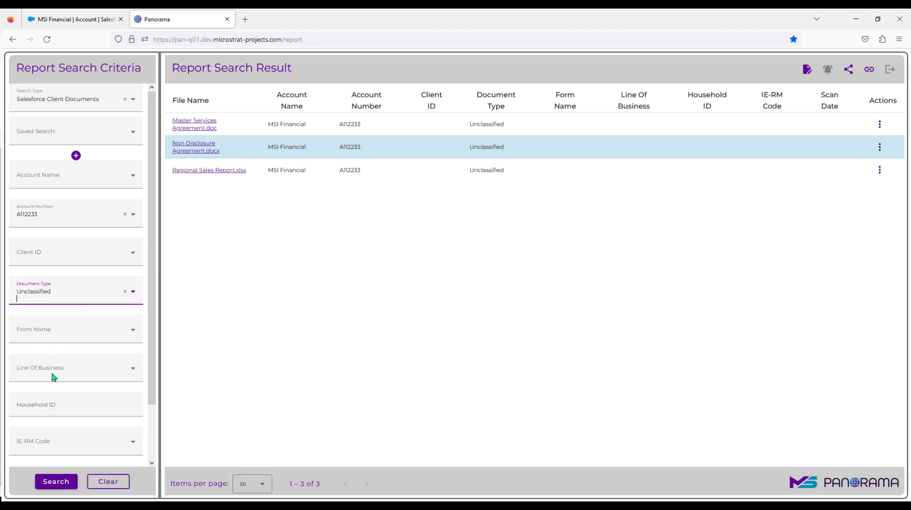
mouse_move(577, 249)
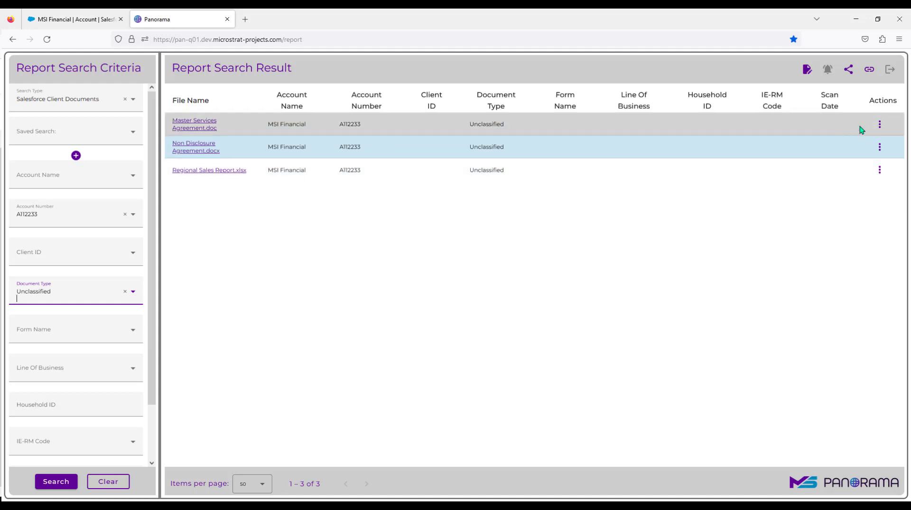
Bring up the Master Services Agreement.doc profile and its Client ID list from the row's Actions menu.
left_click(880, 123)
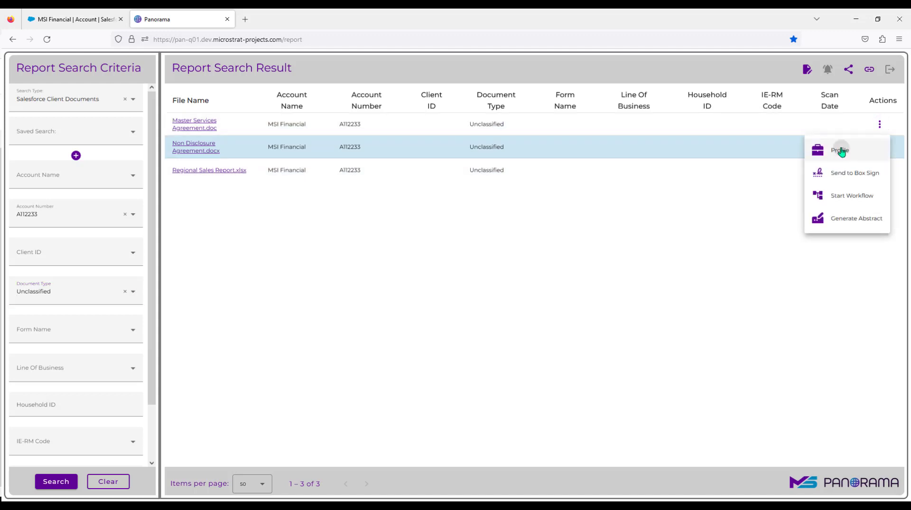
left_click(840, 149)
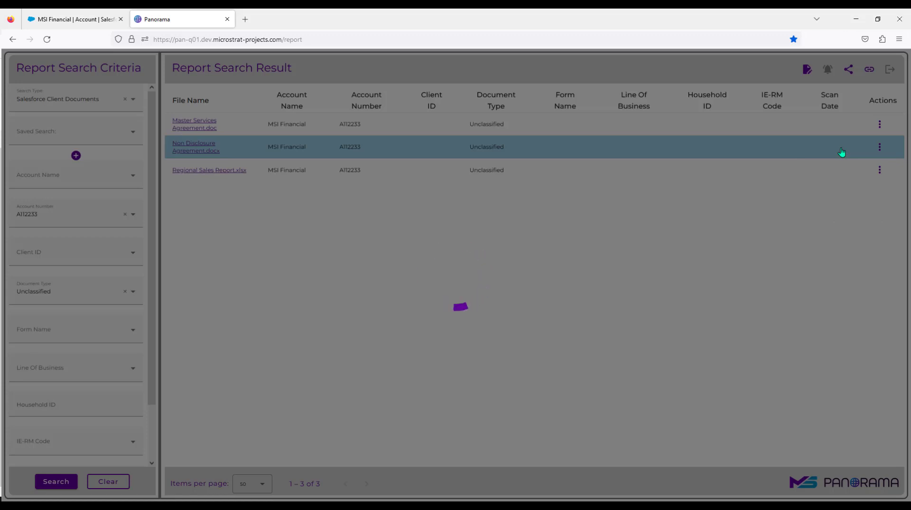
left_click(194, 123)
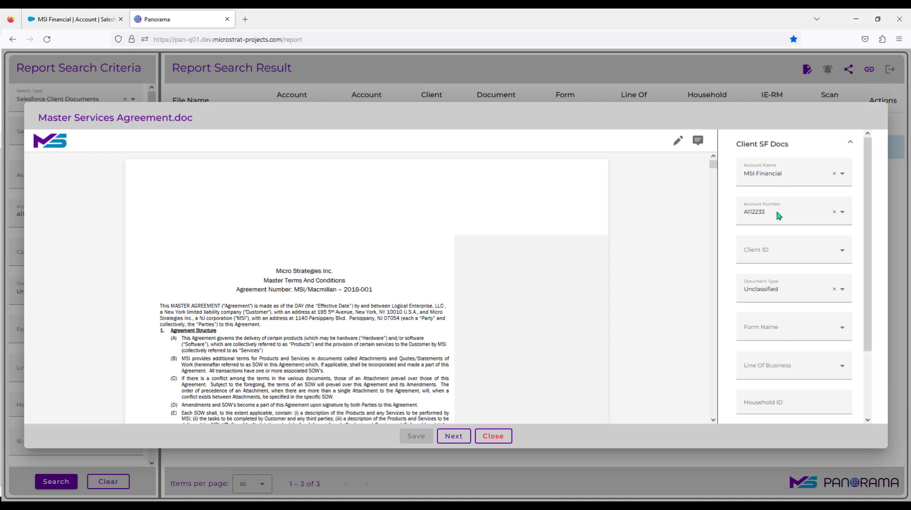
mouse_move(781, 259)
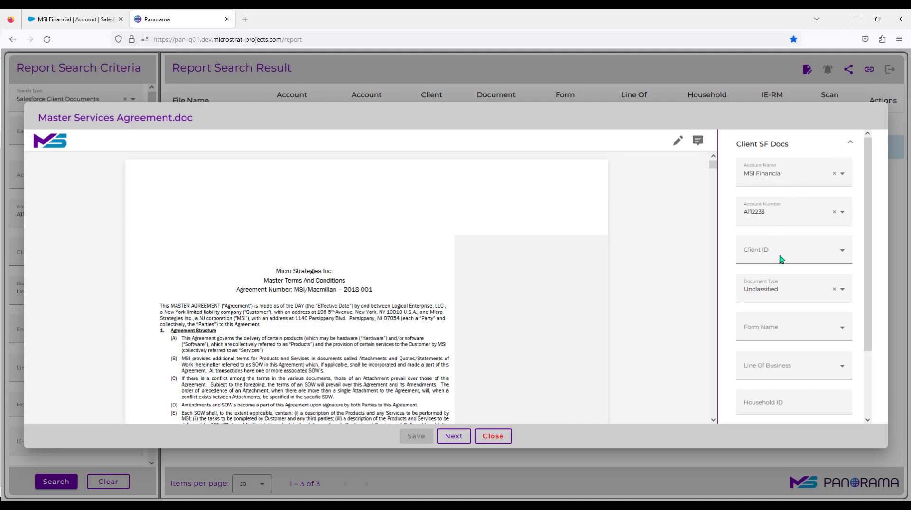
left_click(790, 250)
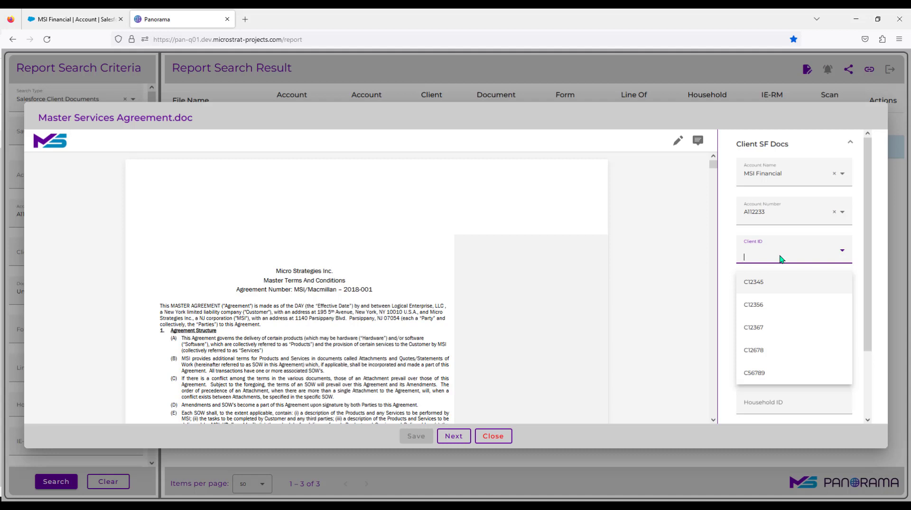
Tag the Master Services Agreement with client IDs C12345, C12367 and C56789.
type("c1234")
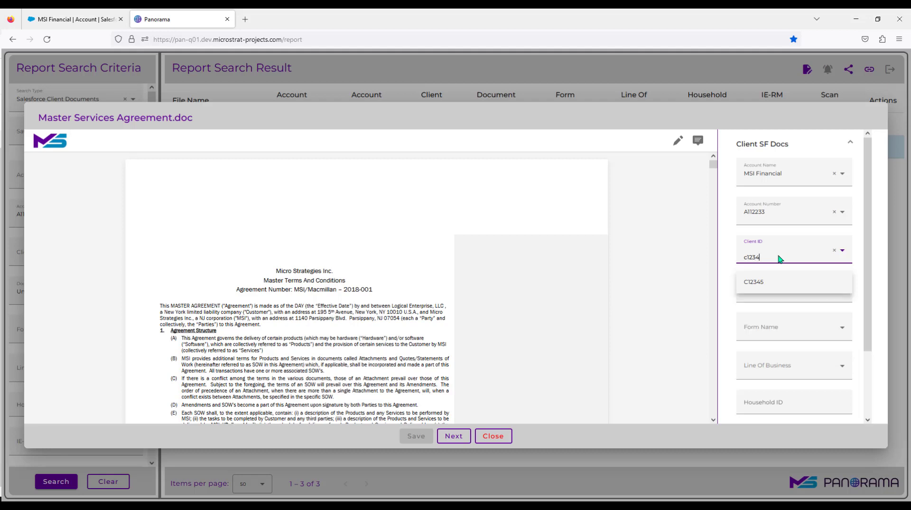
left_click(753, 281)
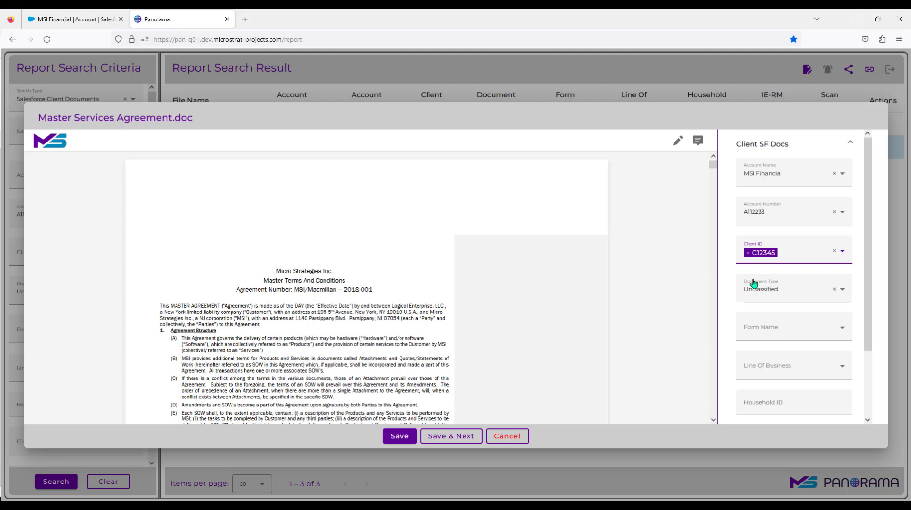
type("c12367")
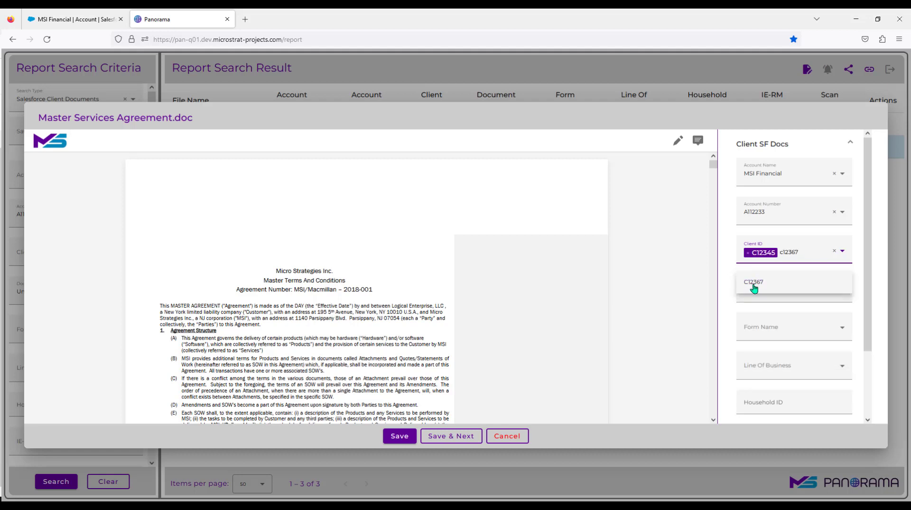
left_click(753, 282)
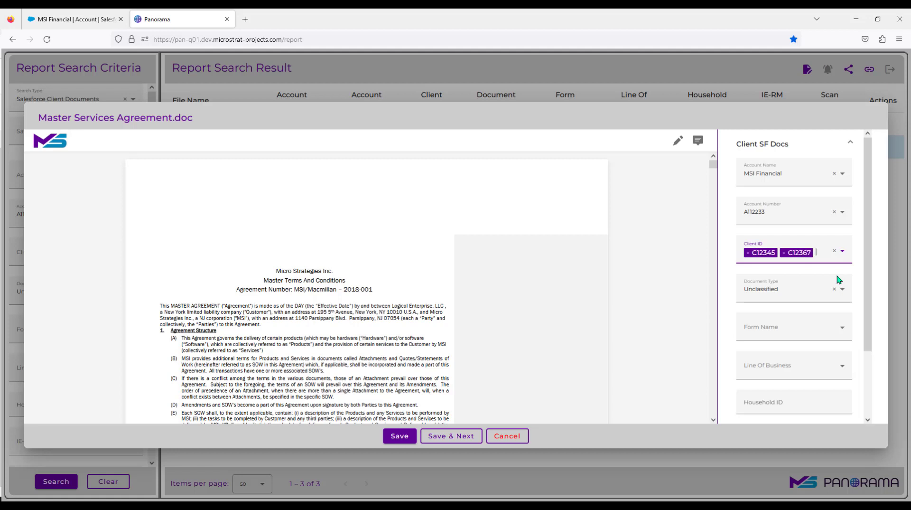
type("56")
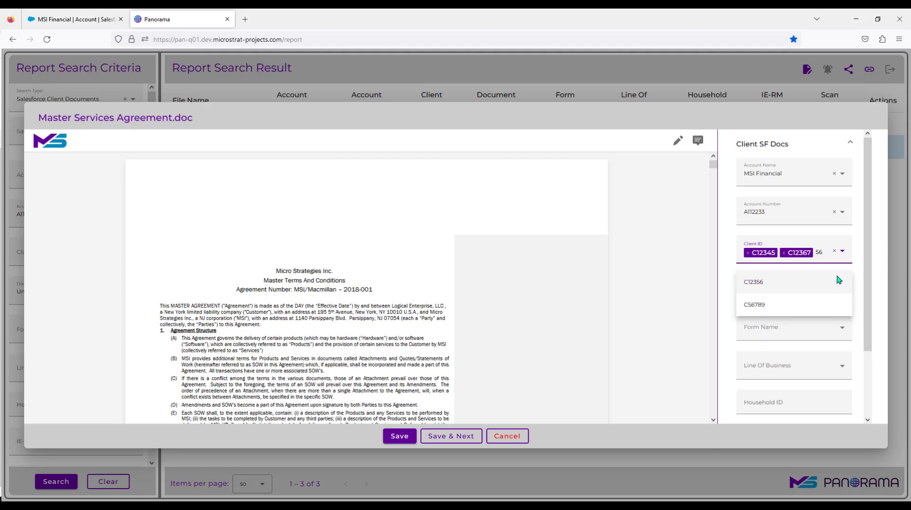
type("7")
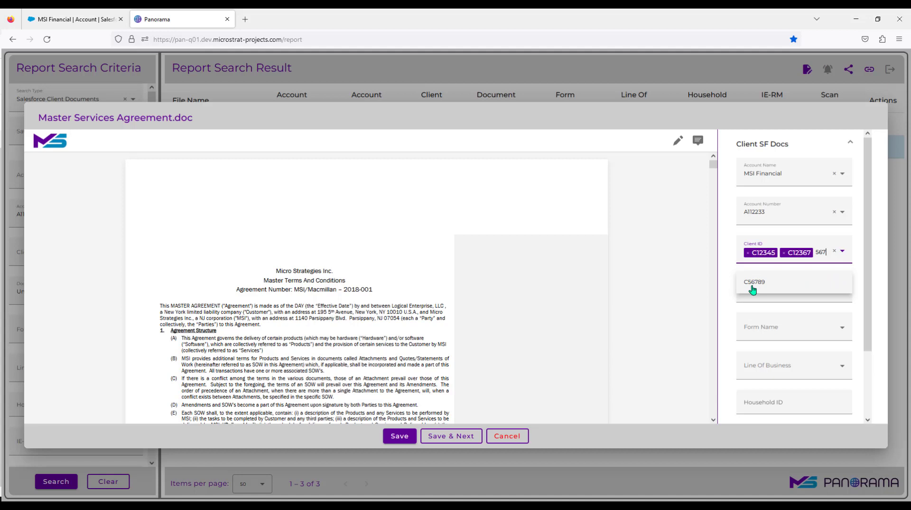
left_click(755, 282)
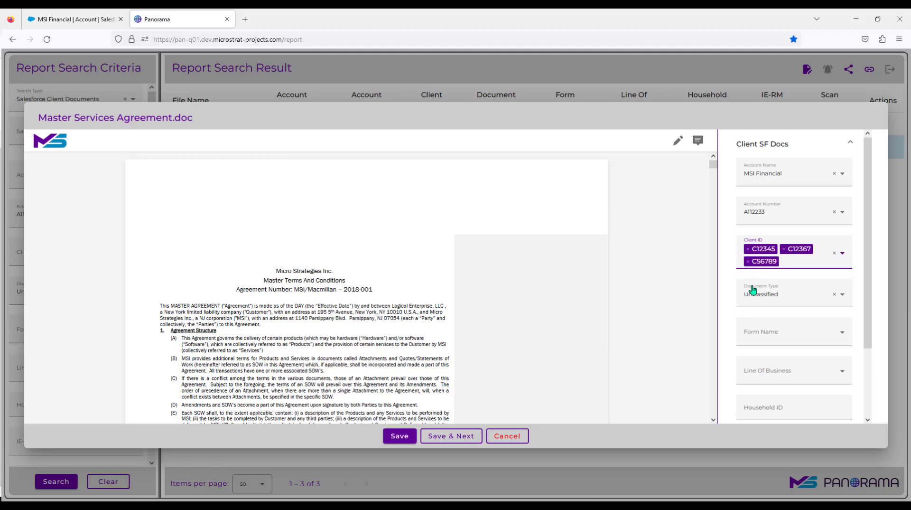
Set the document type to Master Services Agreement, then Save & Next to load the Non Disclosure Agreement.
left_click(791, 260)
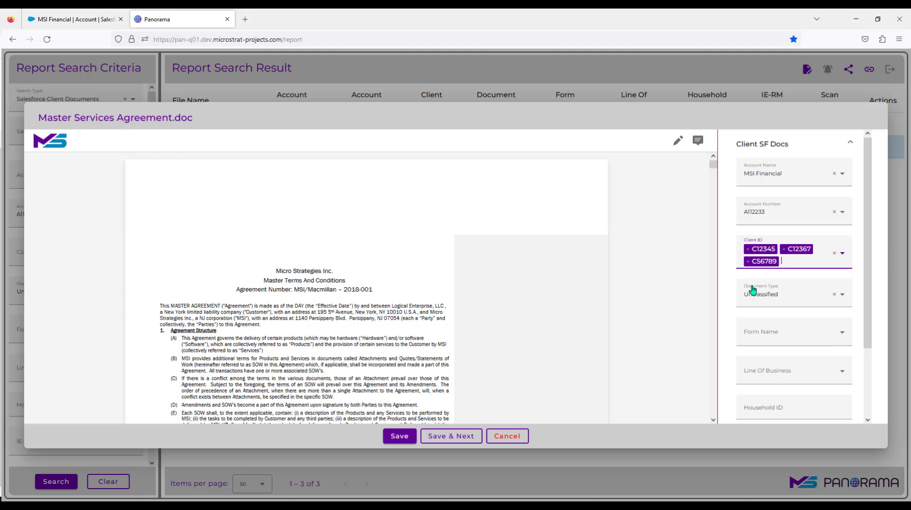
left_click(793, 293)
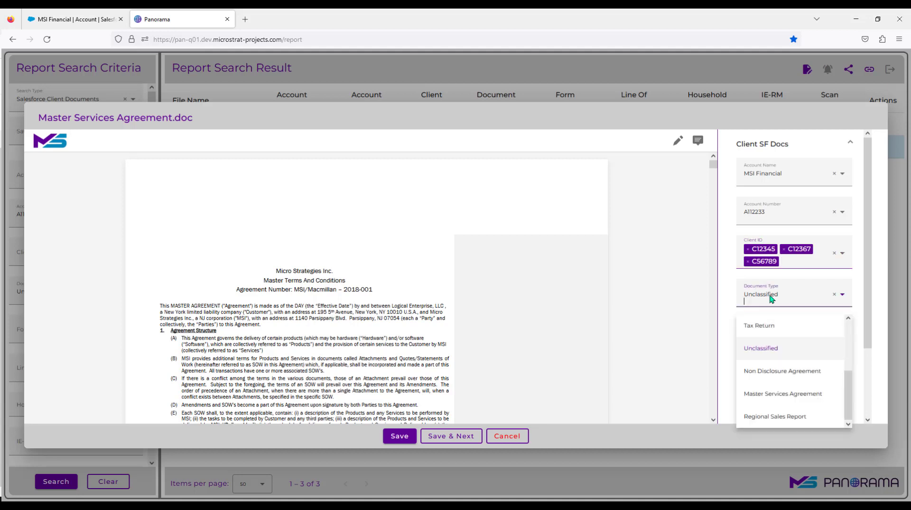
mouse_move(791, 400)
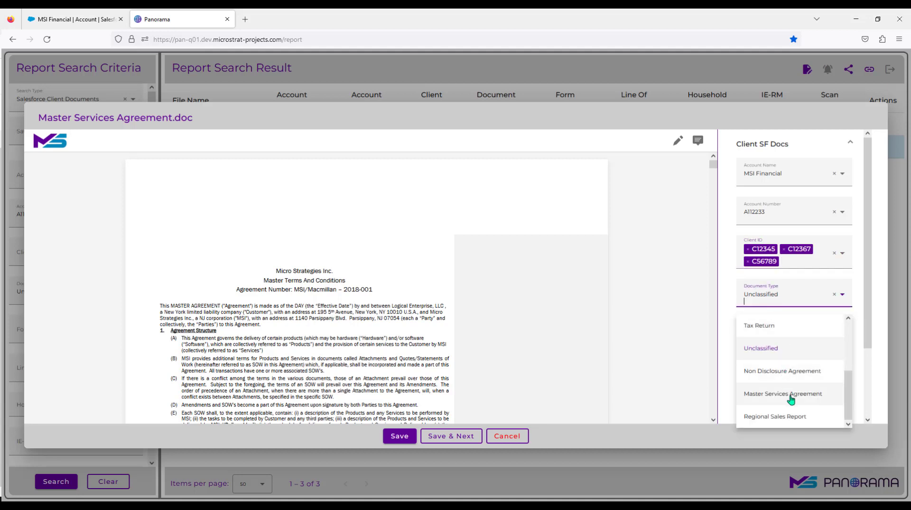
left_click(783, 394)
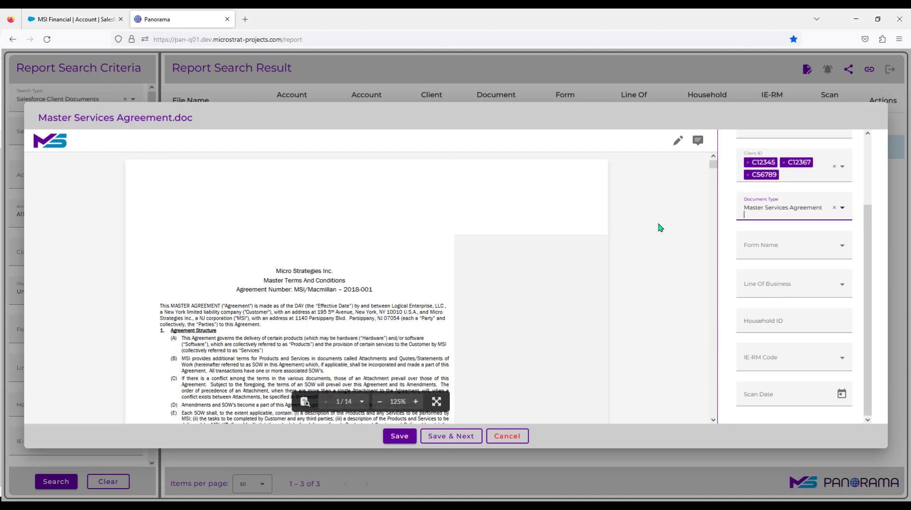
mouse_move(689, 166)
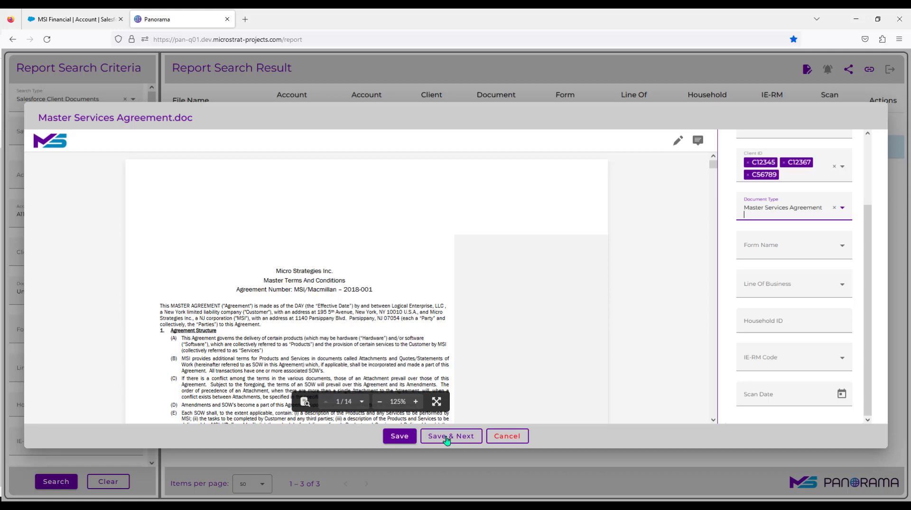
left_click(449, 435)
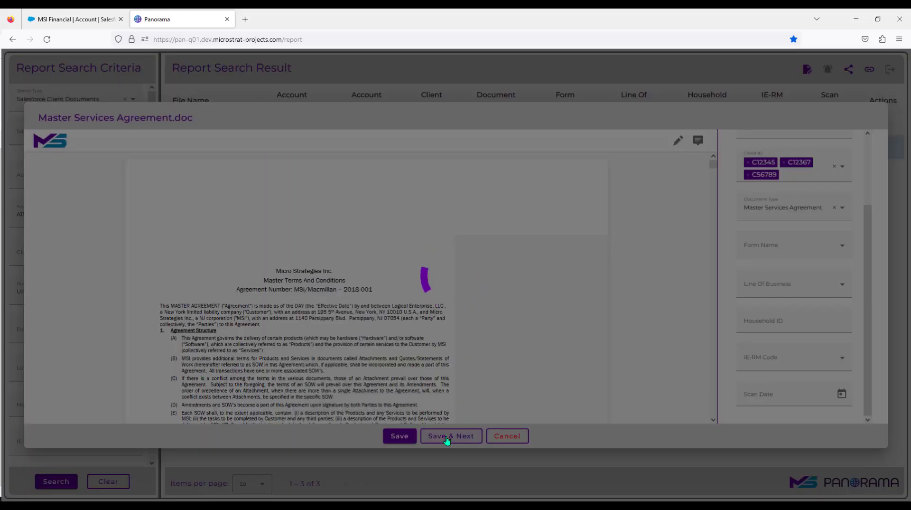
left_click(450, 435)
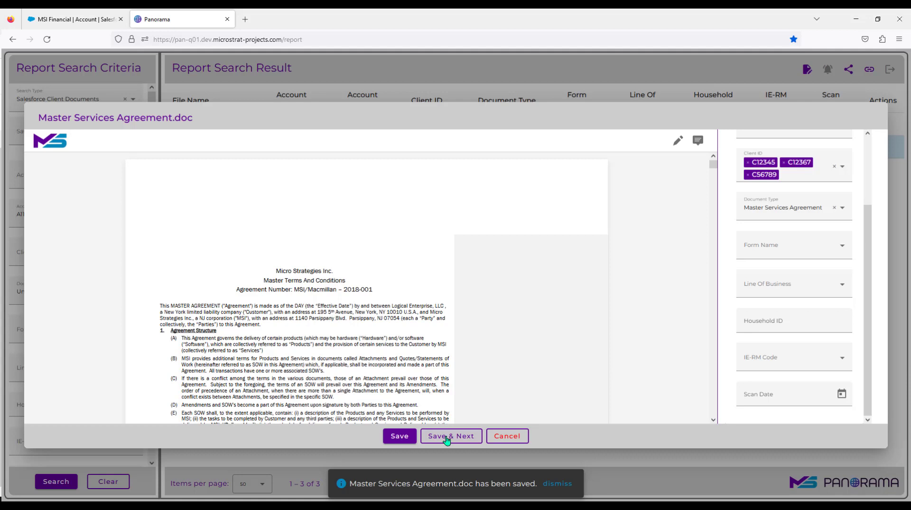
left_click(450, 436)
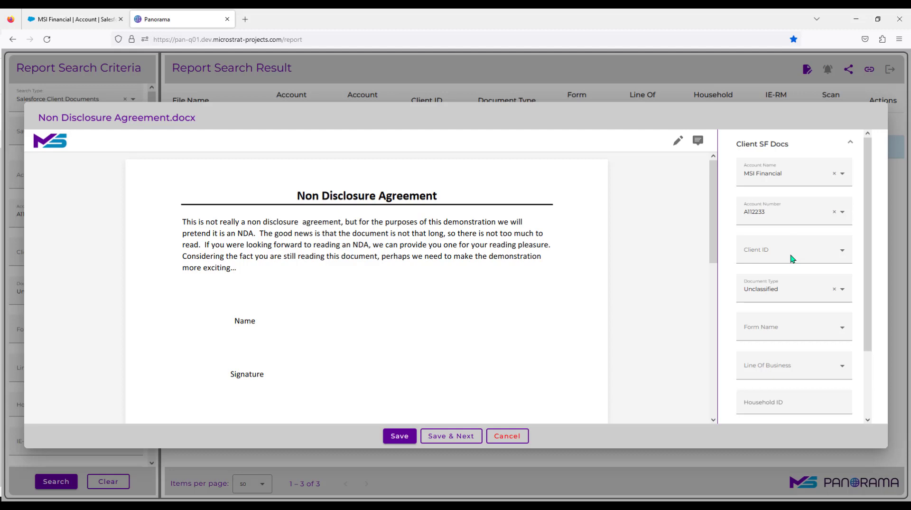
Tag the Non Disclosure Agreement with client IDs C12367 and C12345.
left_click(794, 250)
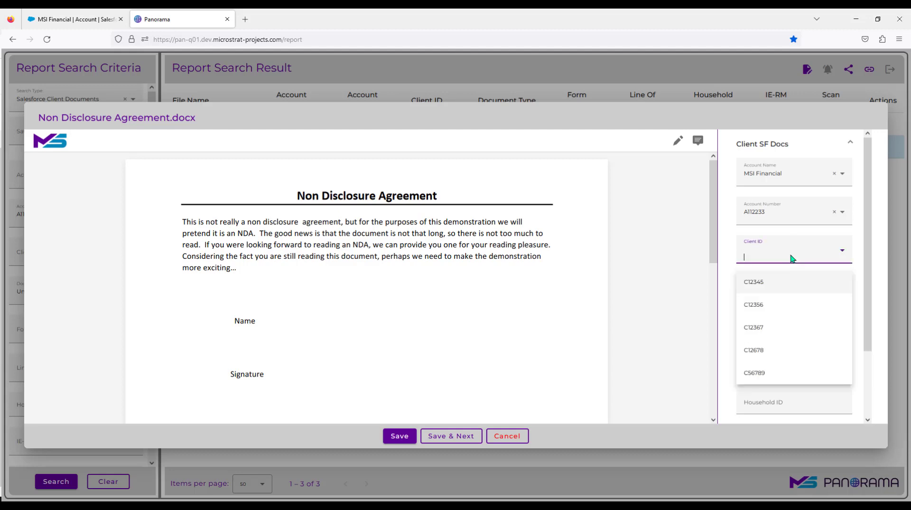
type("c")
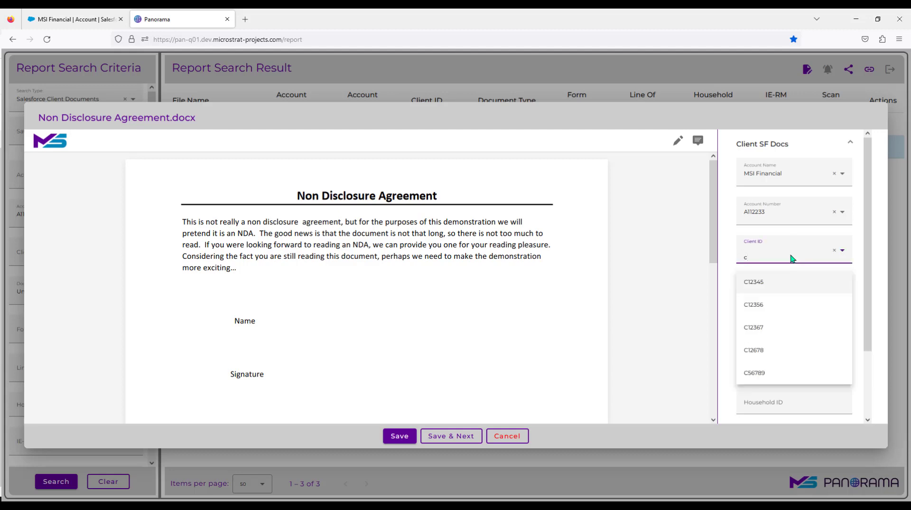
type("12367")
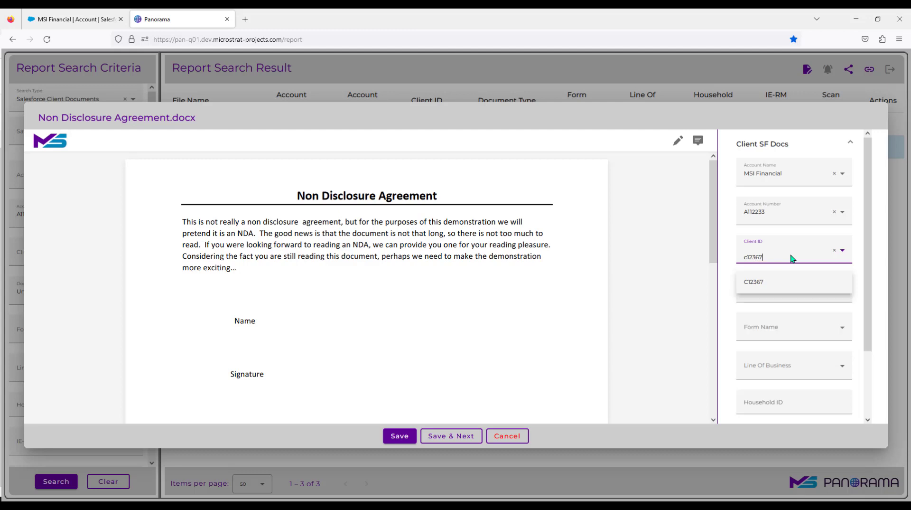
left_click(753, 282)
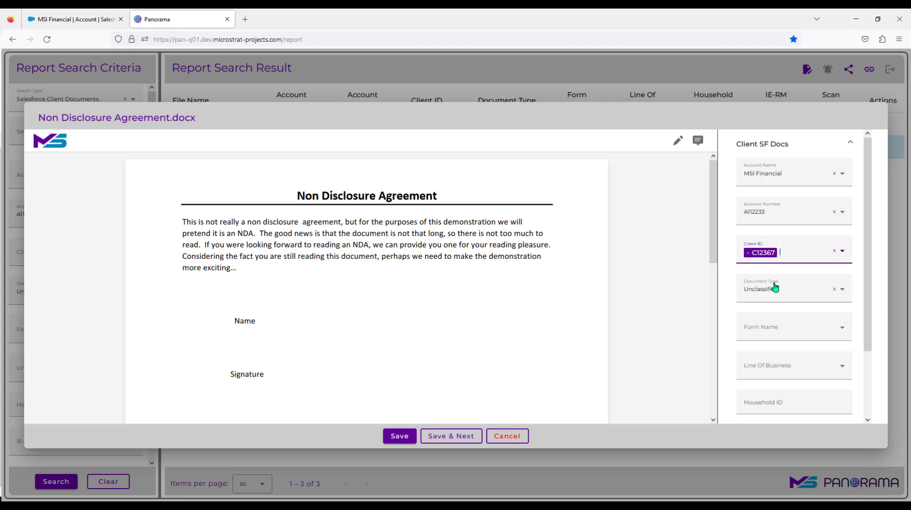
type("c123")
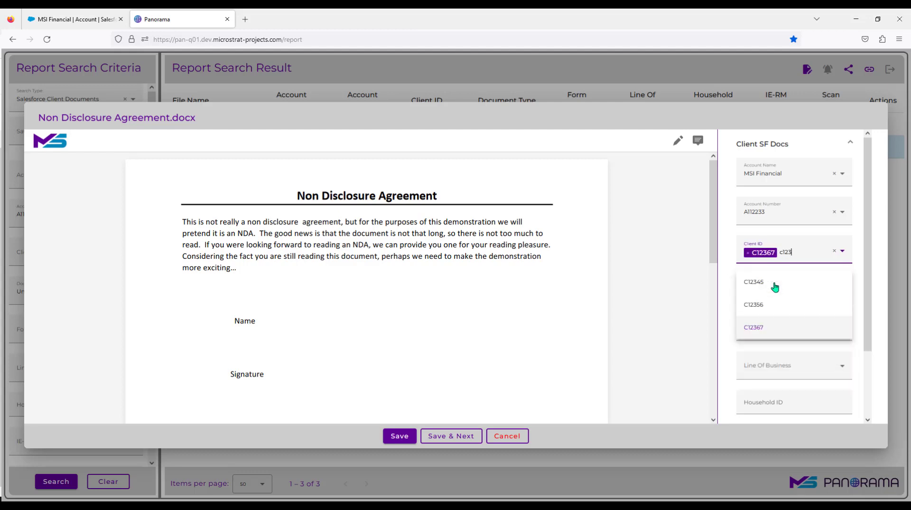
left_click(754, 281)
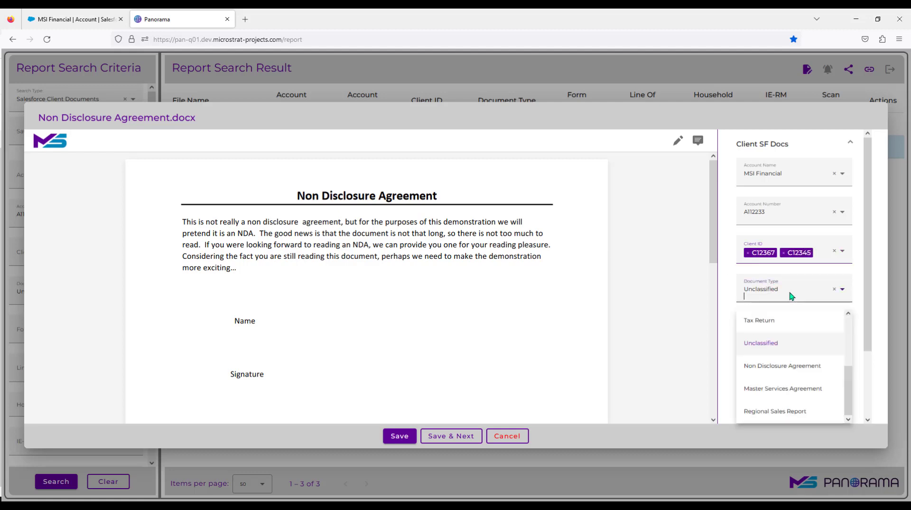
Set its type to Non Disclosure Agreement and Save & Next to load Regional Sales Report.xlsx.
left_click(782, 365)
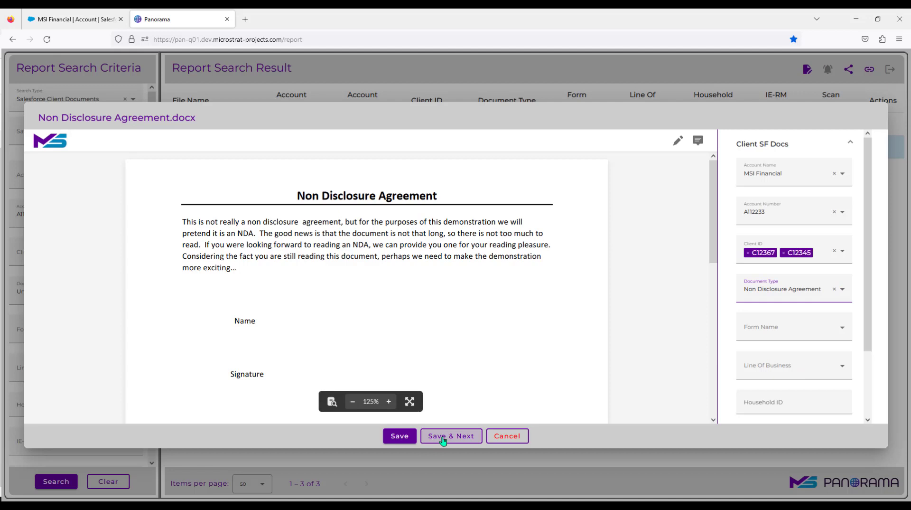
left_click(450, 436)
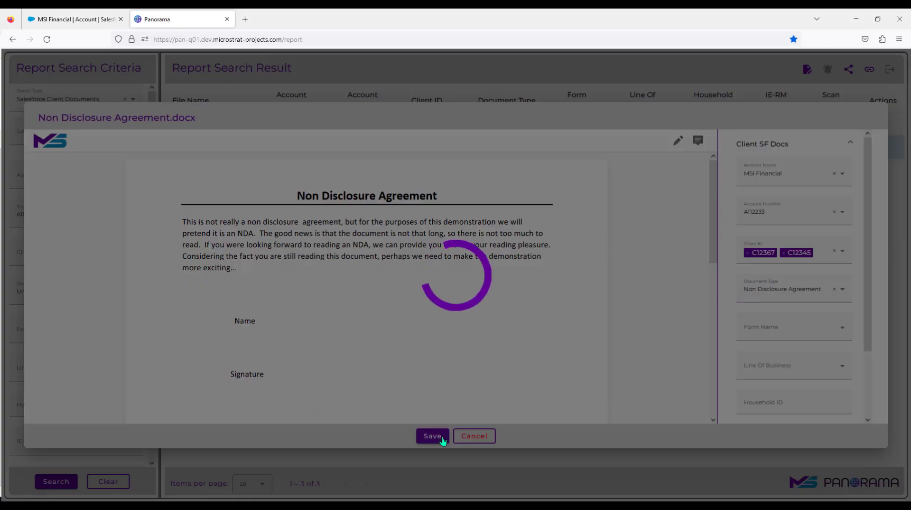
left_click(432, 435)
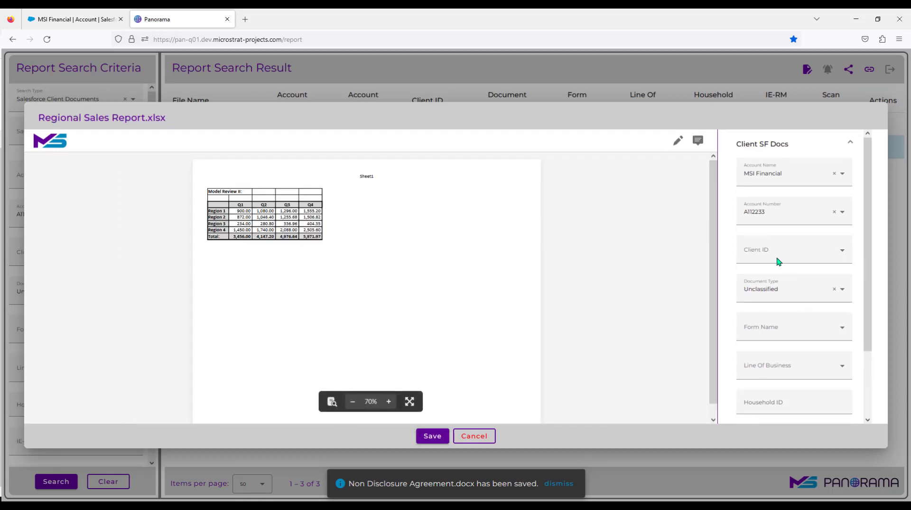
Tag Regional Sales Report.xlsx with client C56789 and type Regional Sales Report, then save it.
type("c")
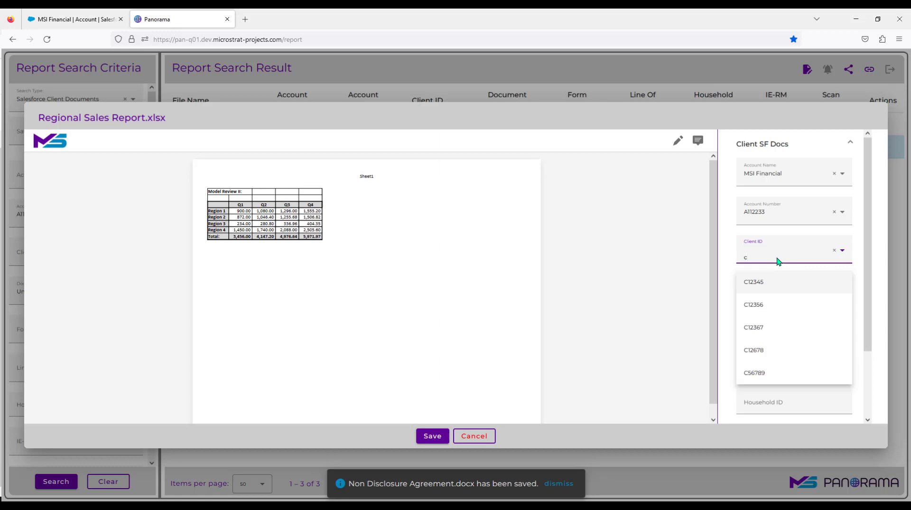
type("5")
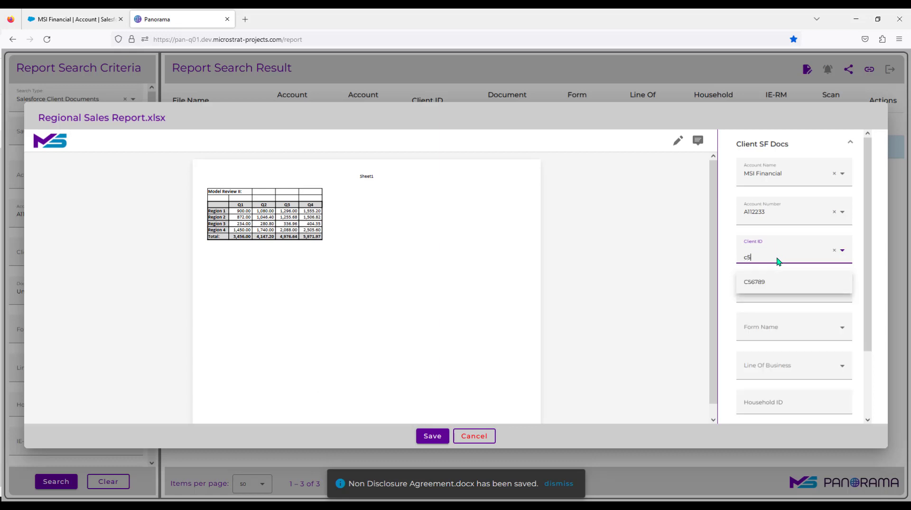
left_click(754, 282)
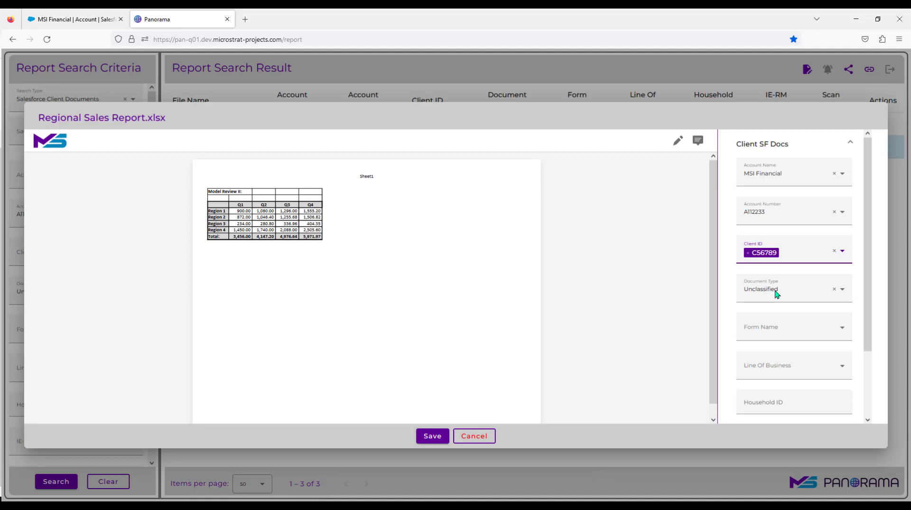
left_click(774, 289)
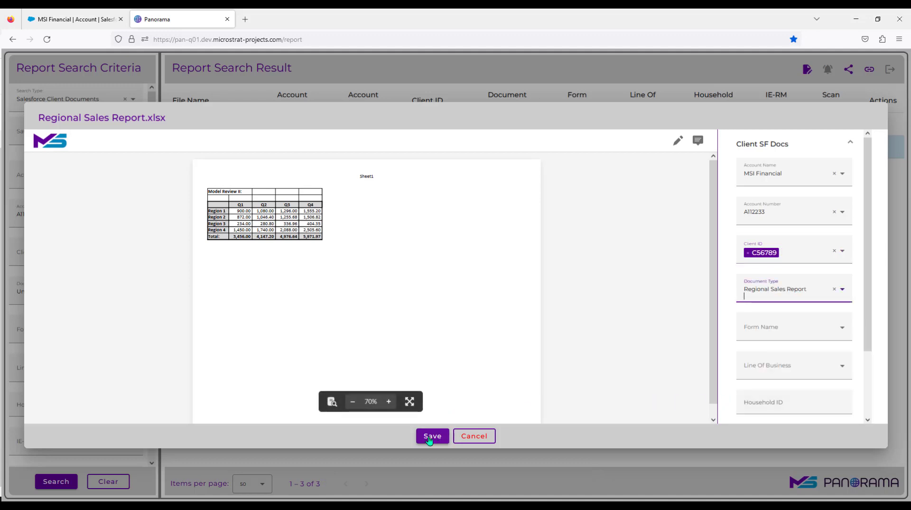
left_click(432, 435)
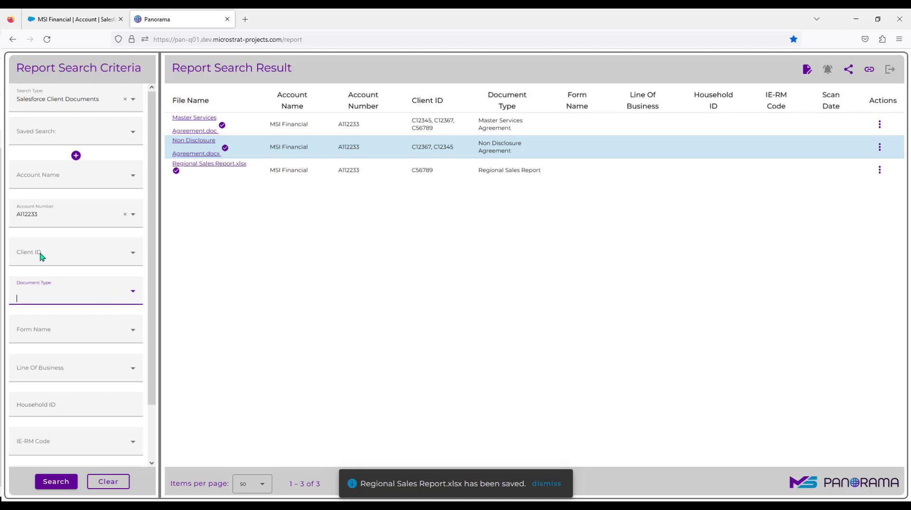
Search by client C12345 to list the two agreements, then clear that criterion.
type("12")
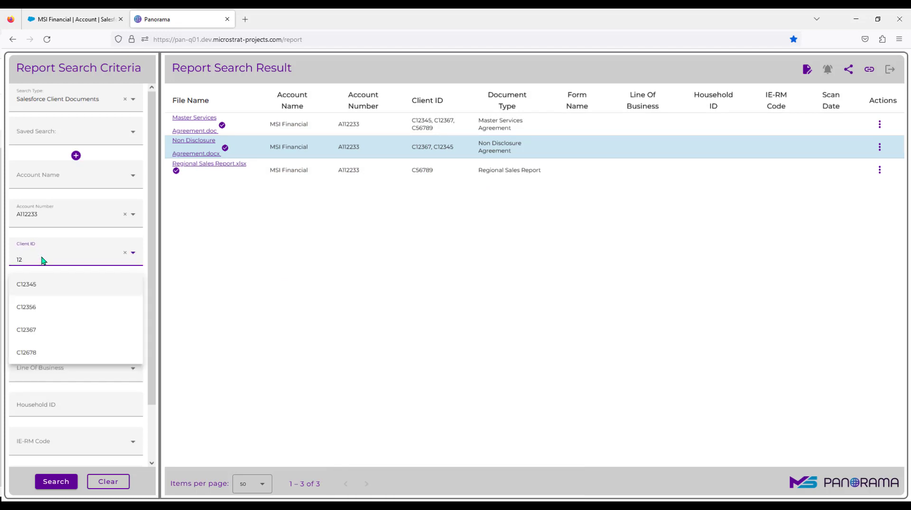
left_click(27, 284)
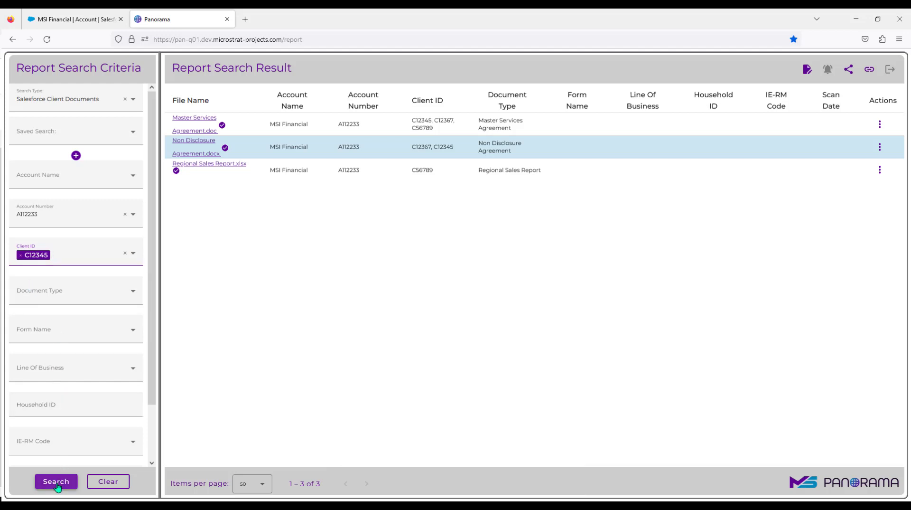
left_click(56, 481)
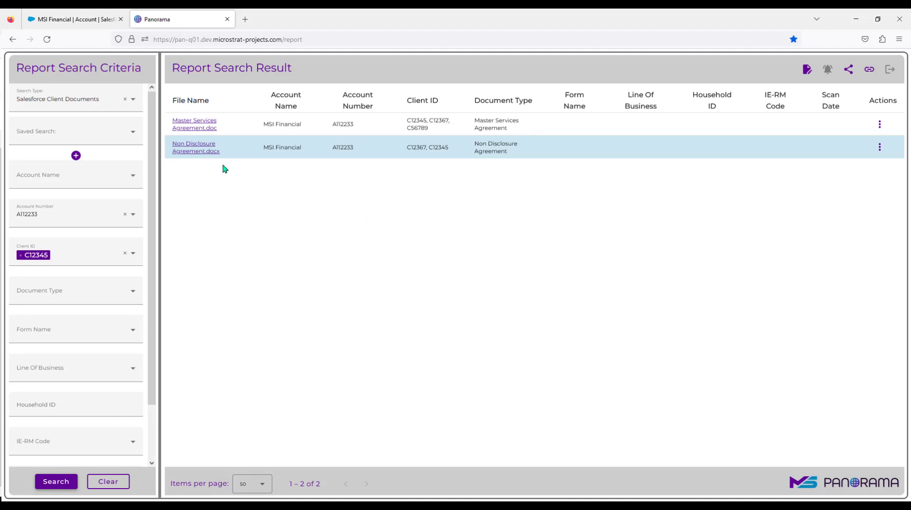
mouse_move(250, 245)
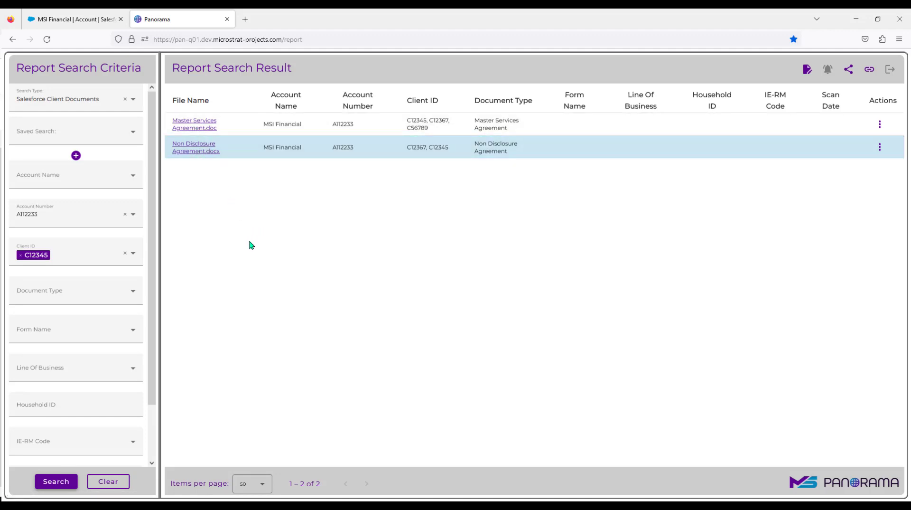
left_click(20, 255)
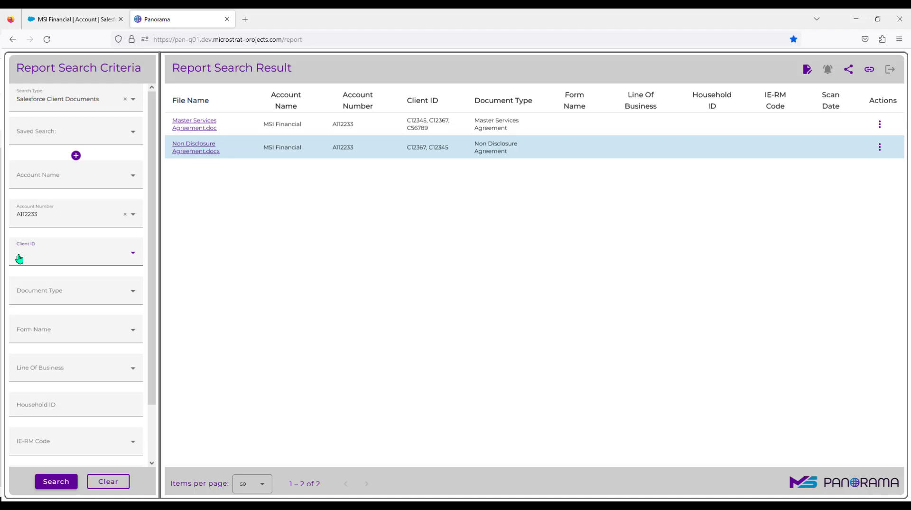
Search by client C12367, returning the Master Services and Non Disclosure agreements.
type("C12367")
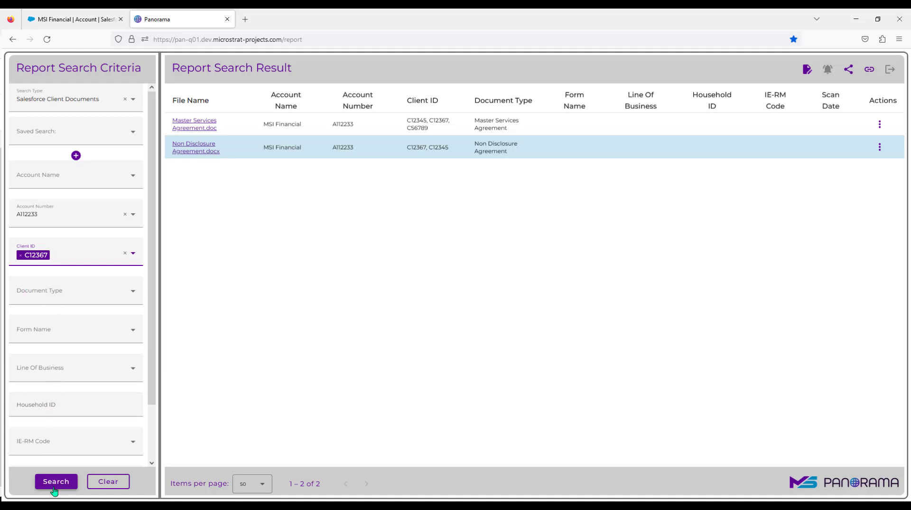
left_click(56, 482)
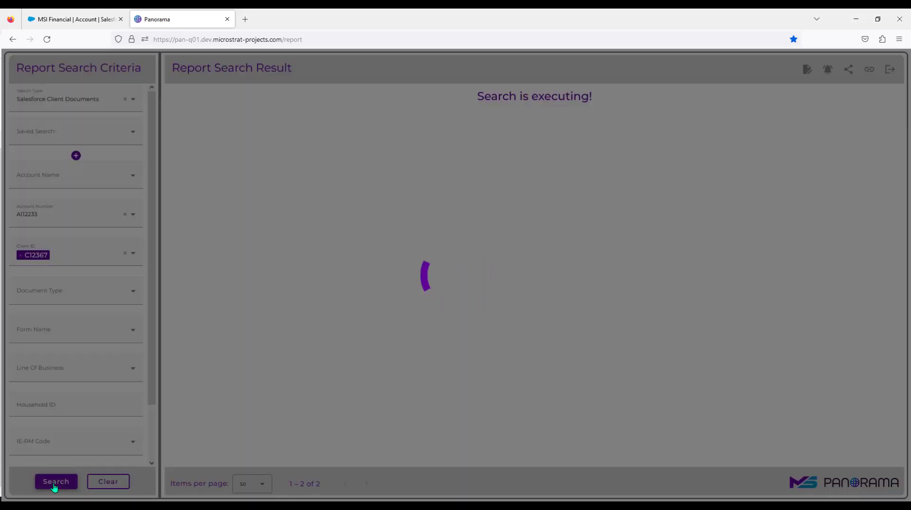
left_click(56, 481)
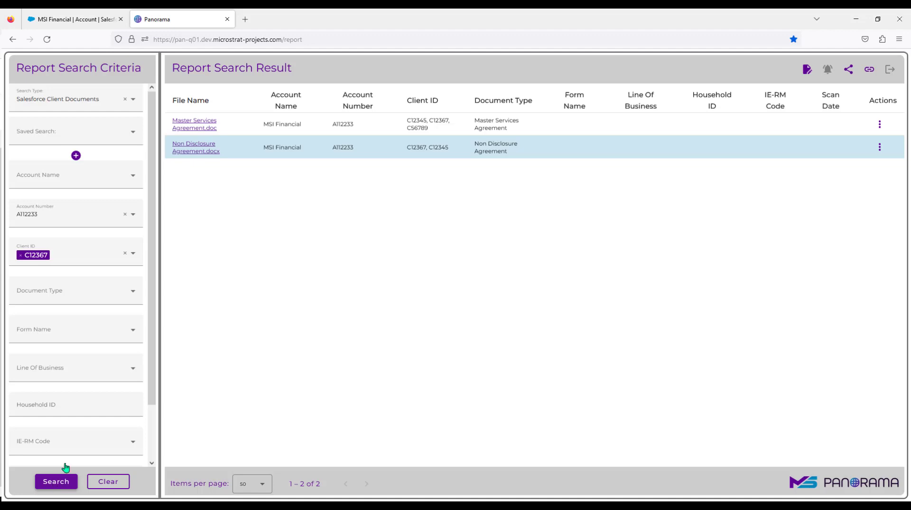
mouse_move(216, 130)
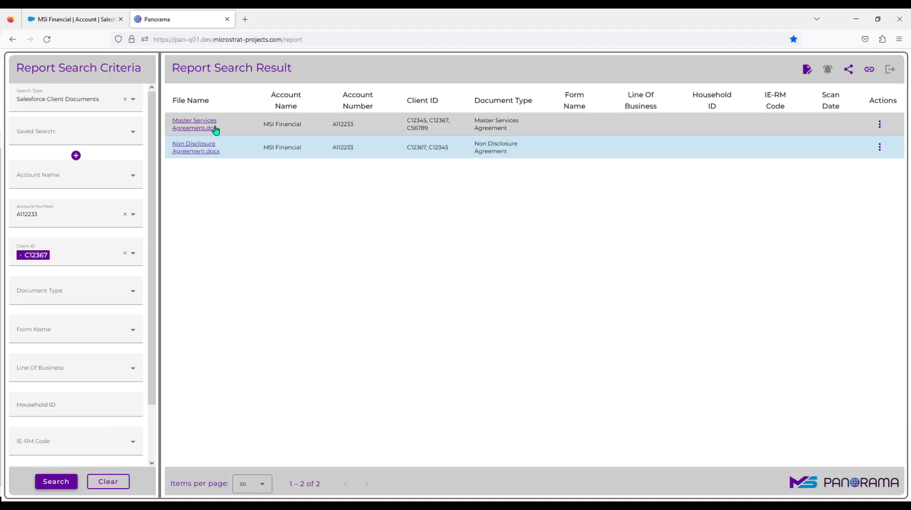